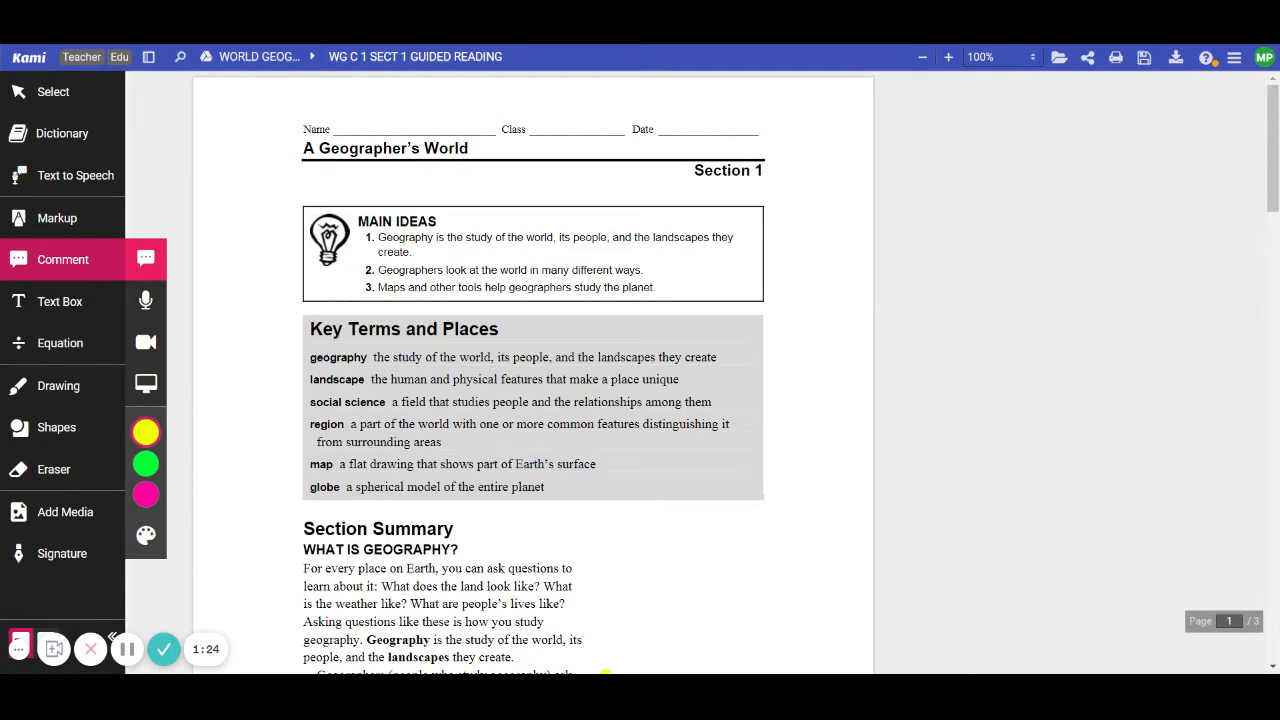
# - Scroll page 1 down to the Section Summary's 'Underline the sentence…' box and comment
pyautogui.scroll(-3)
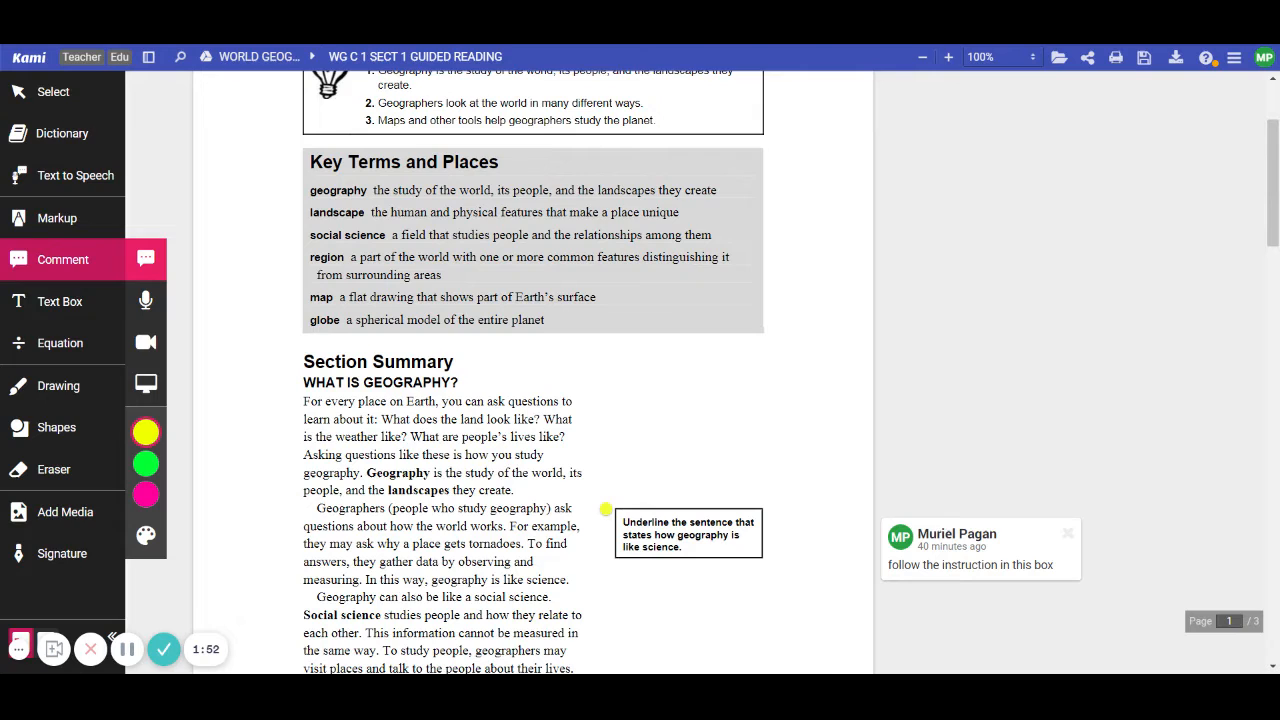
pyautogui.scroll(-3)
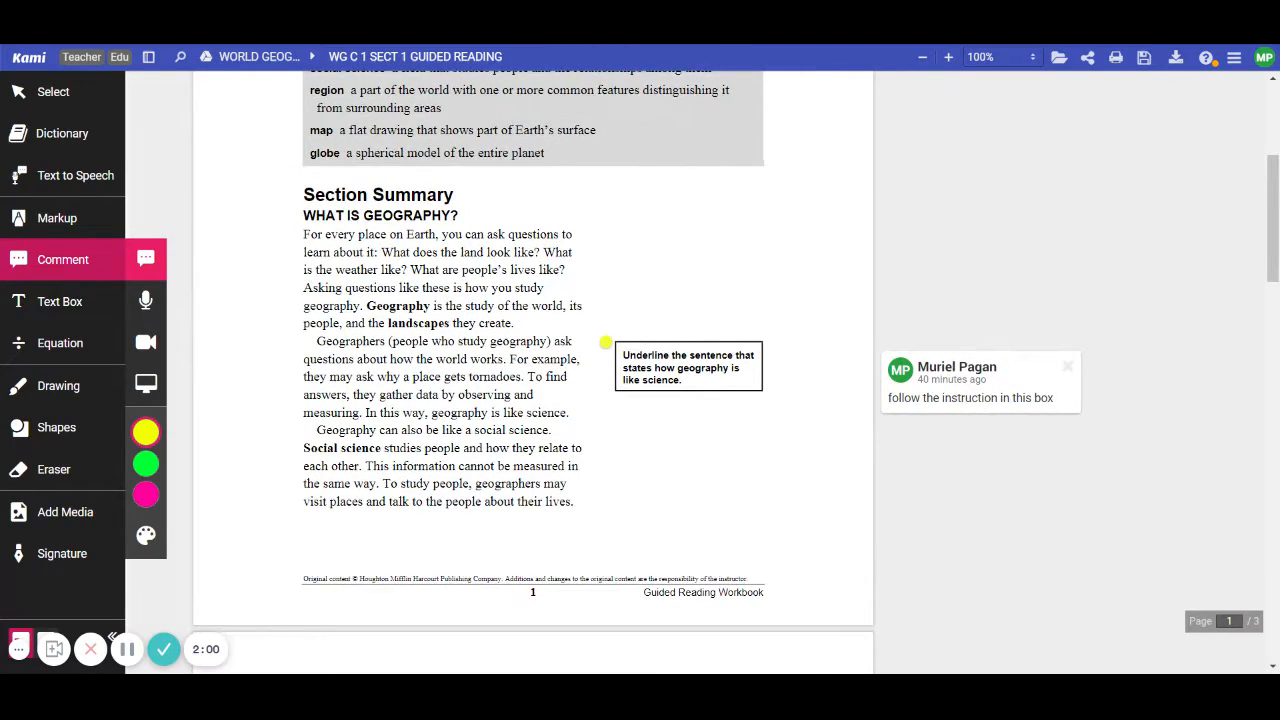
pyautogui.scroll(-3)
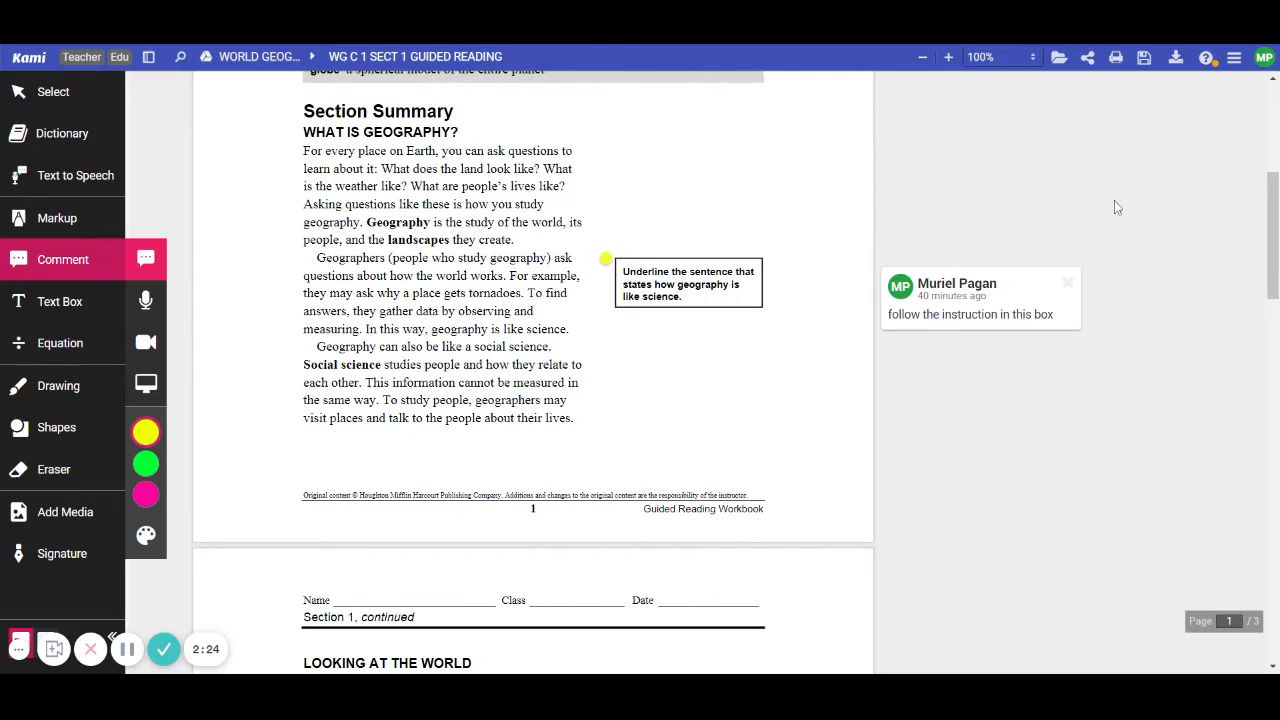
# - Scroll past page 1 to the top of page 2's circle-three-levels box and comment
pyautogui.click(605, 259)
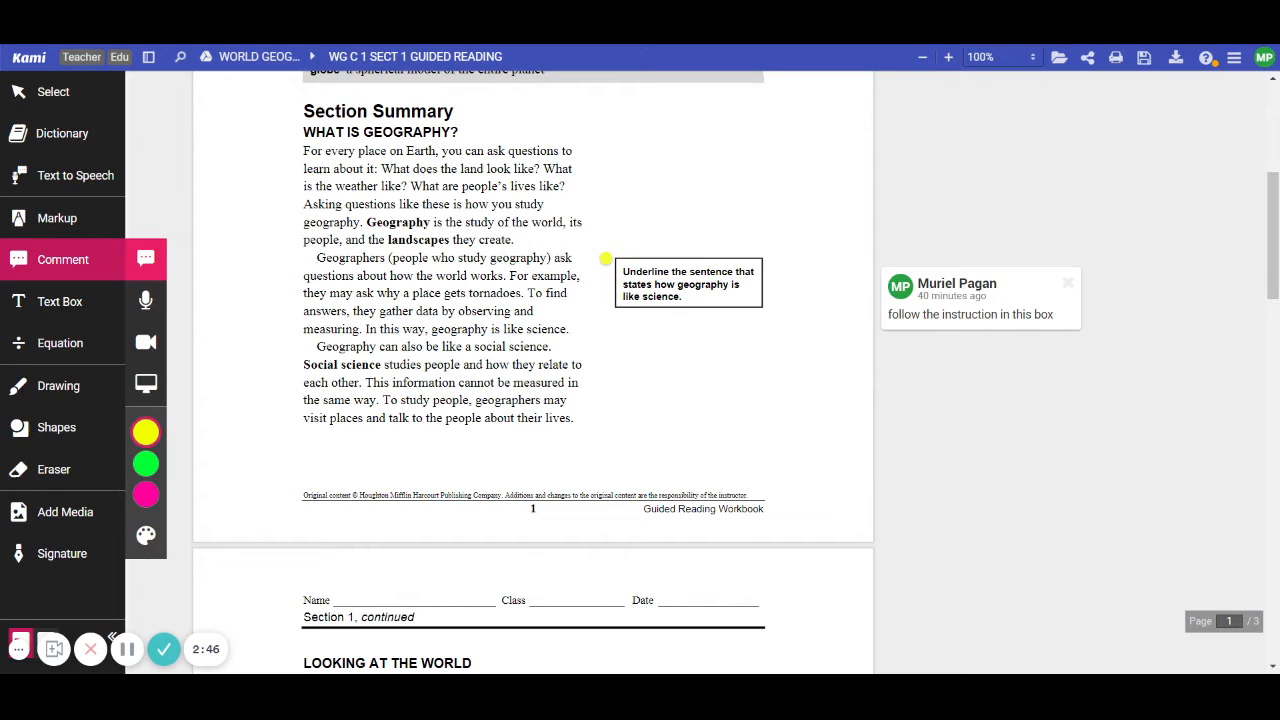
pyautogui.scroll(-3)
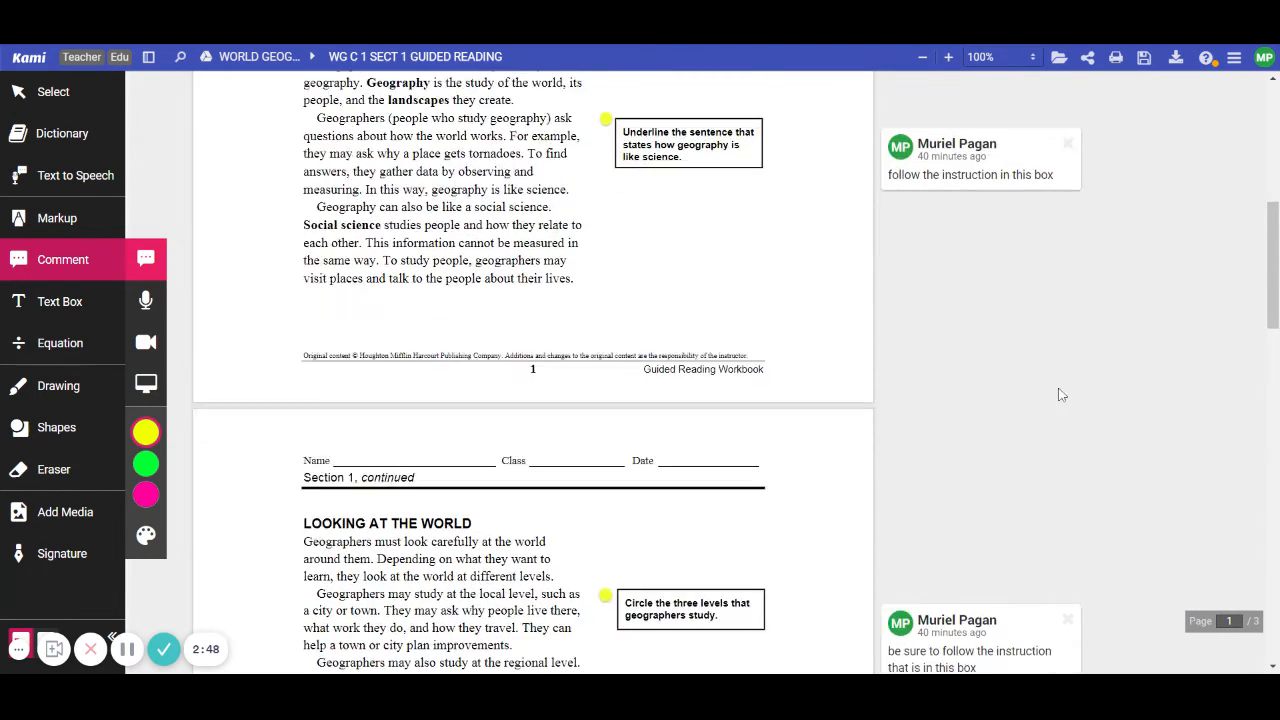
# - Scroll page 2 down to the 'maps and globes similar' box and its text-box-tool comment
pyautogui.scroll(-3)
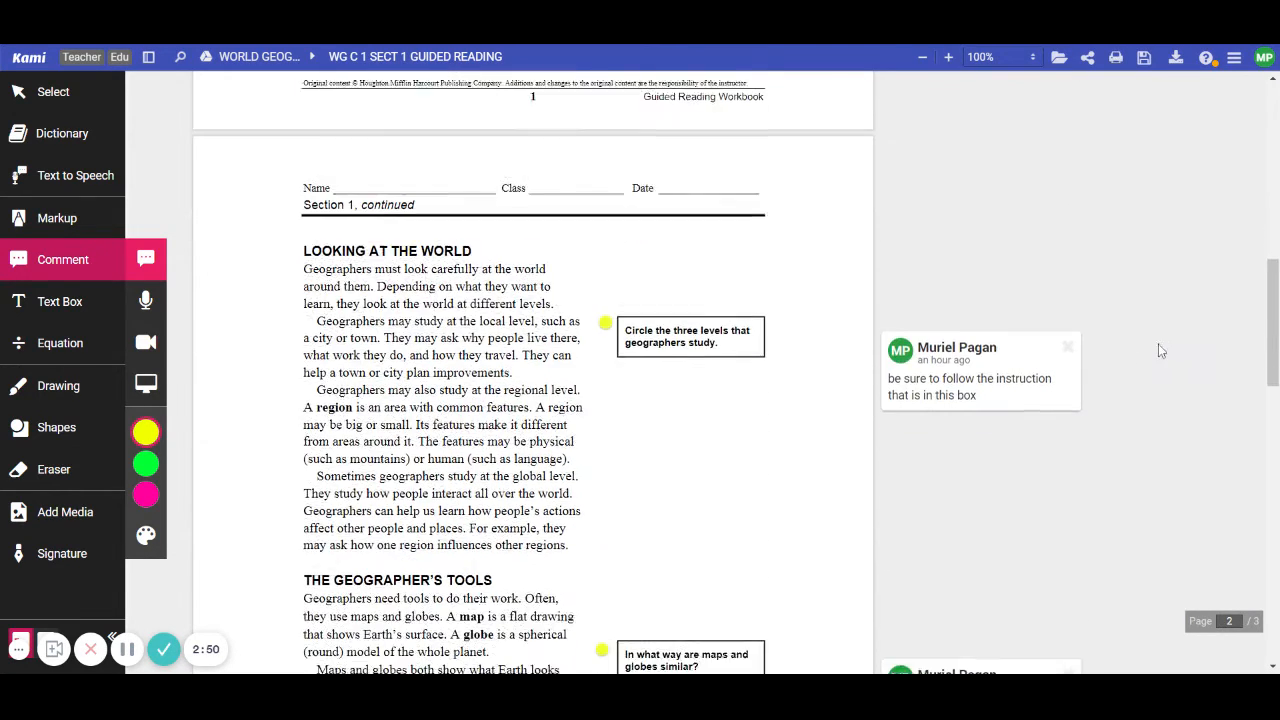
pyautogui.scroll(-3)
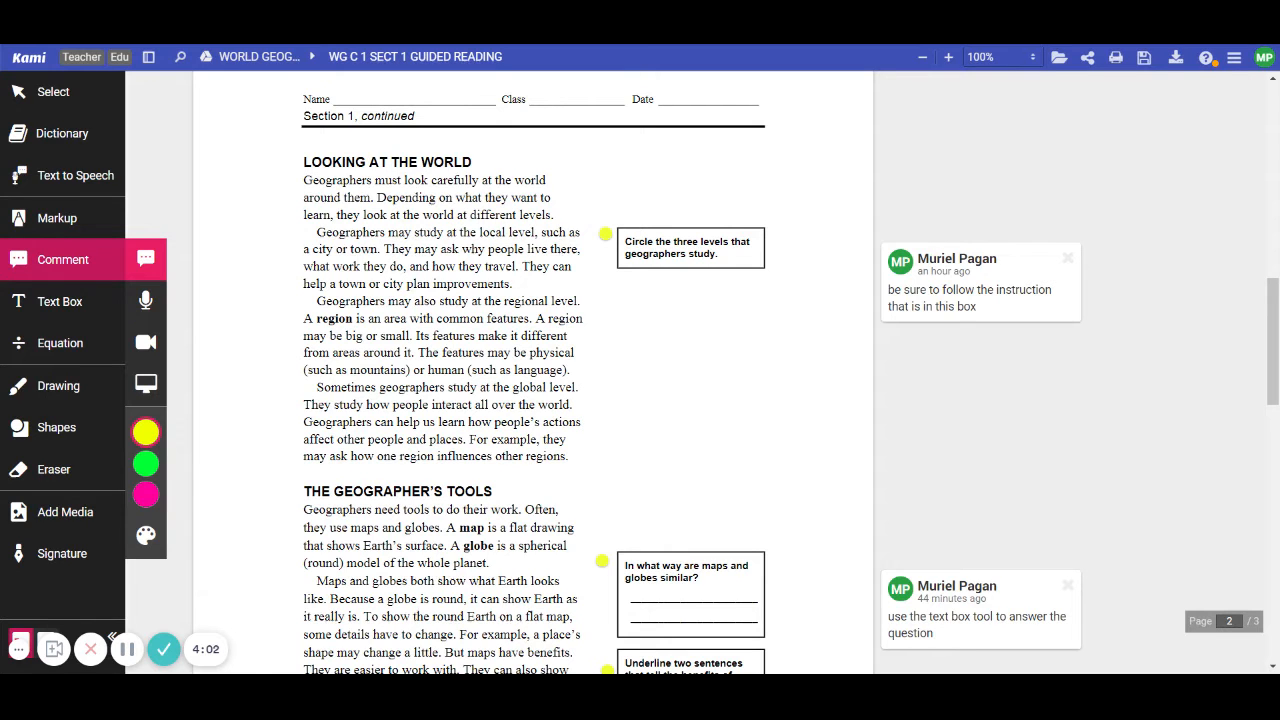
# - Scroll to page 2's underline-two-sentences box, its comment, and the Challenge Activity
pyautogui.scroll(-3)
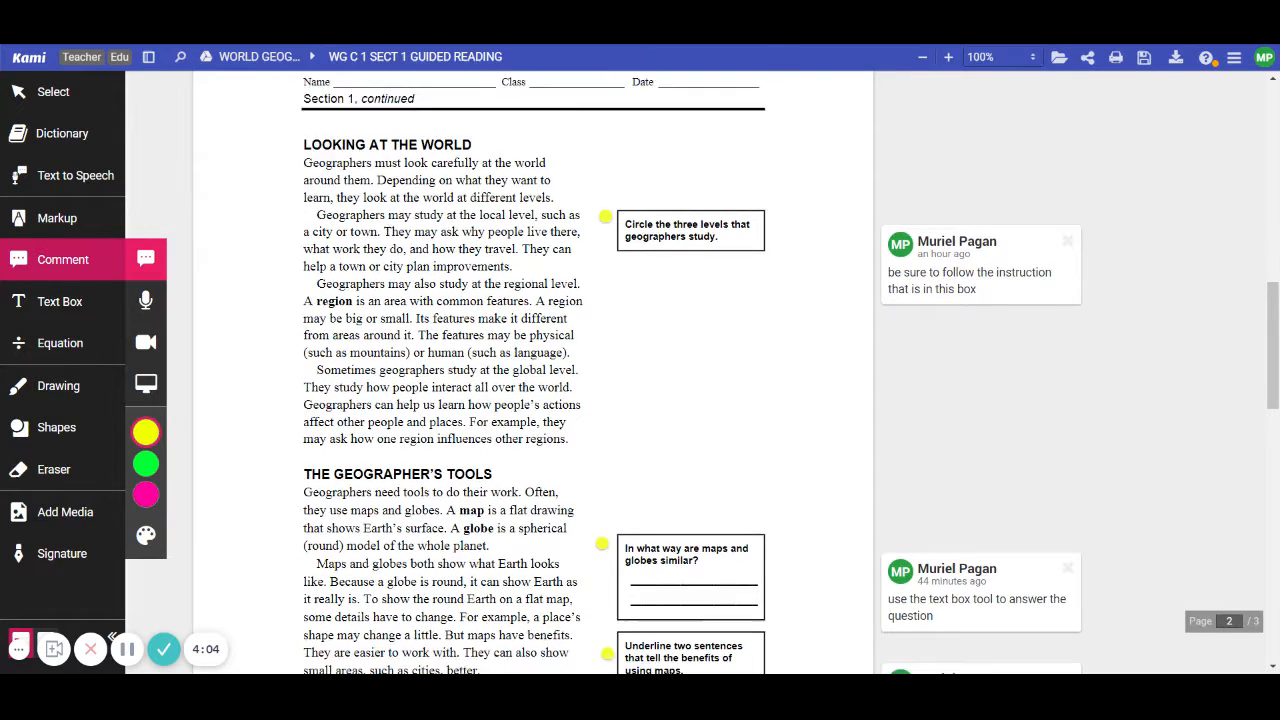
pyautogui.scroll(-3)
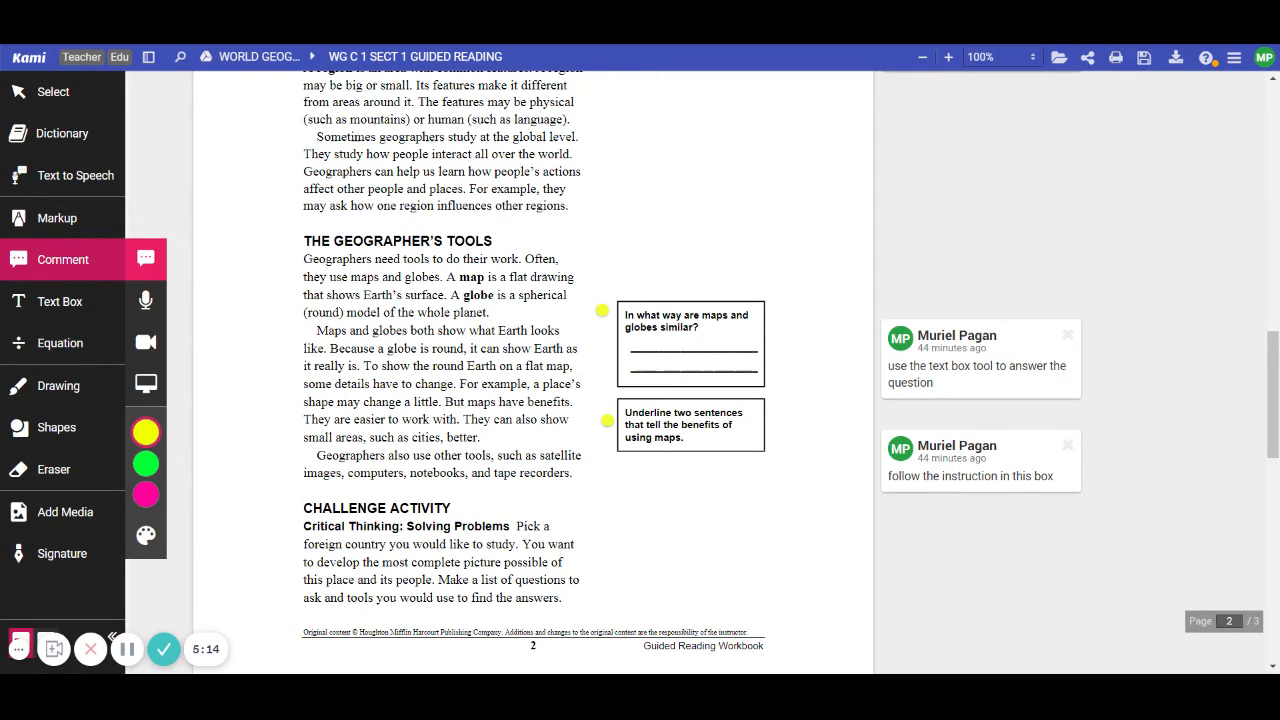
# - Scroll down to page 3's true/false quiz DIRECTIONS and the text-box-tool comment
pyautogui.scroll(-3)
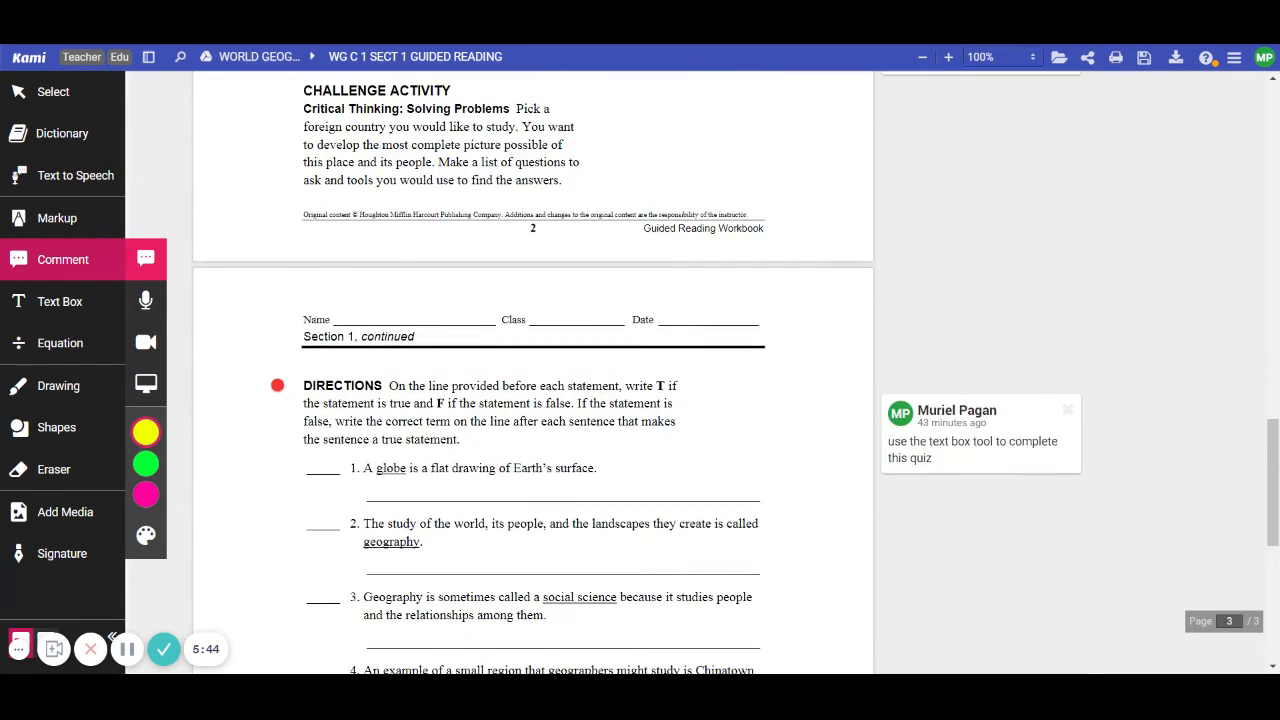
# - Expand the quiz DIRECTIONS comment on page 3 to reveal its reply field
pyautogui.scroll(-3)
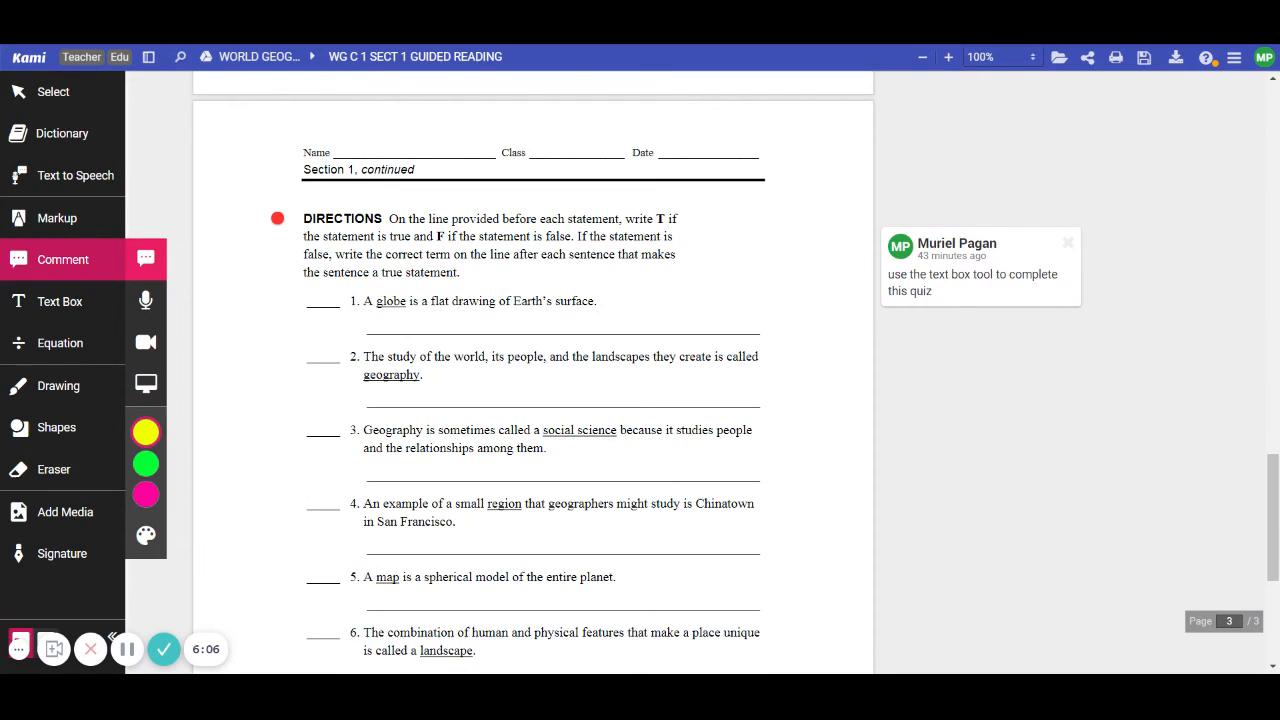
pyautogui.click(278, 218)
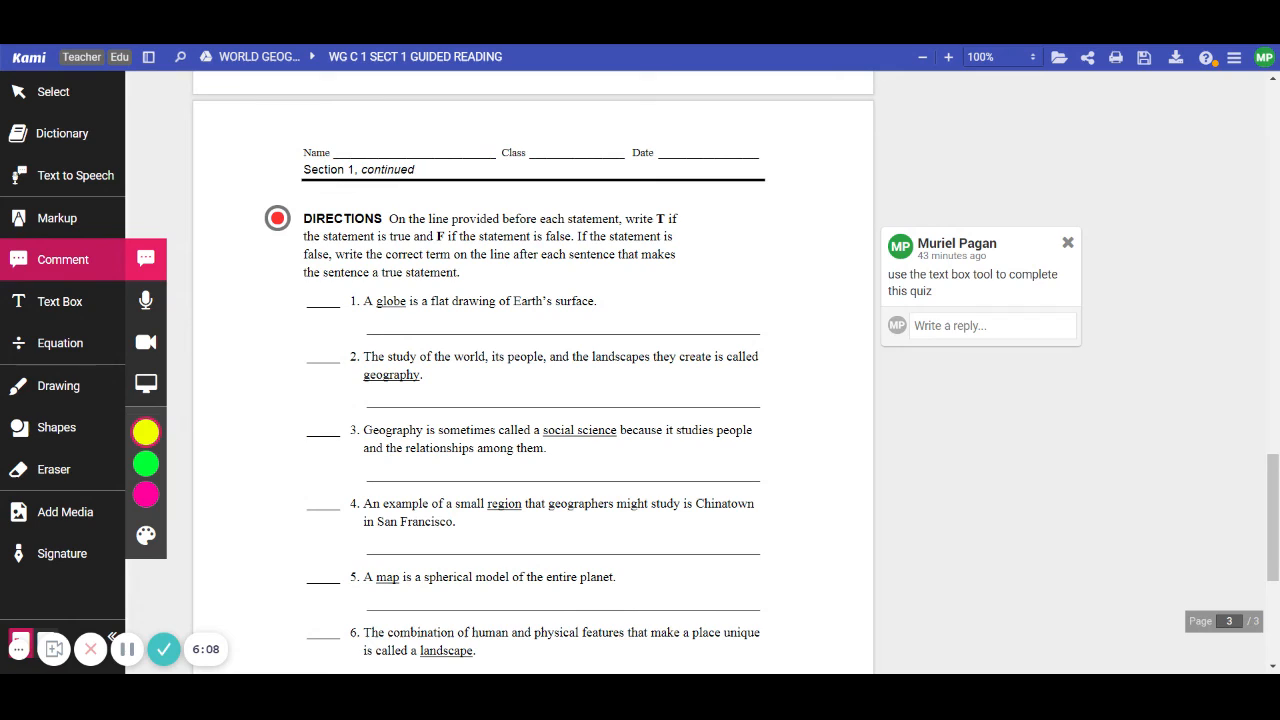